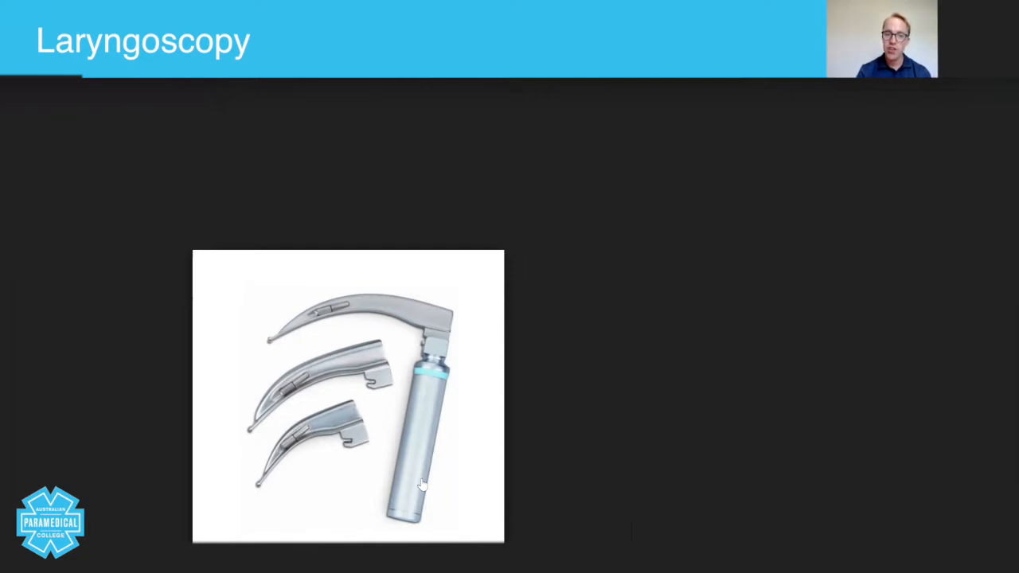
mouse_move(414, 514)
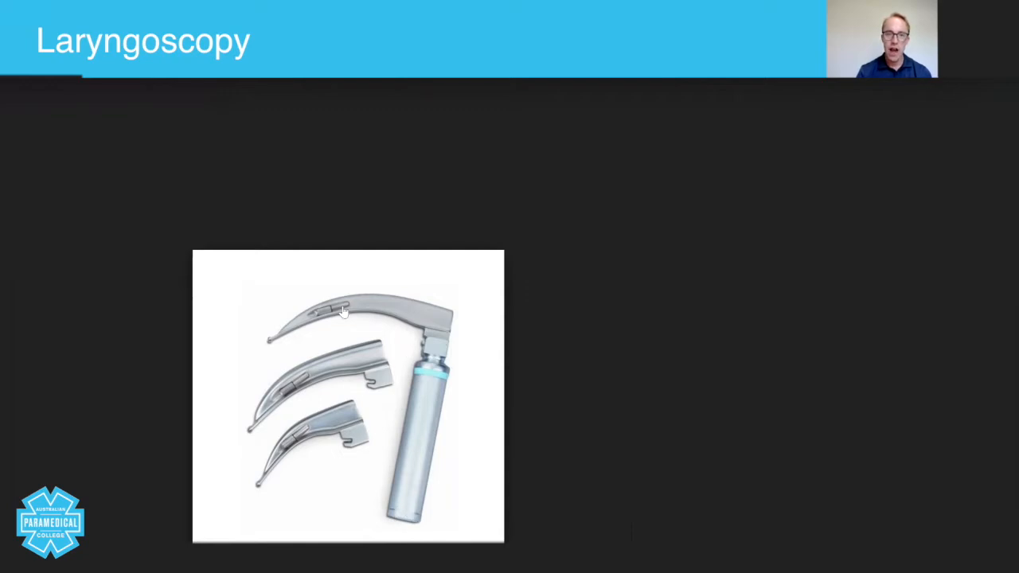
mouse_move(390, 308)
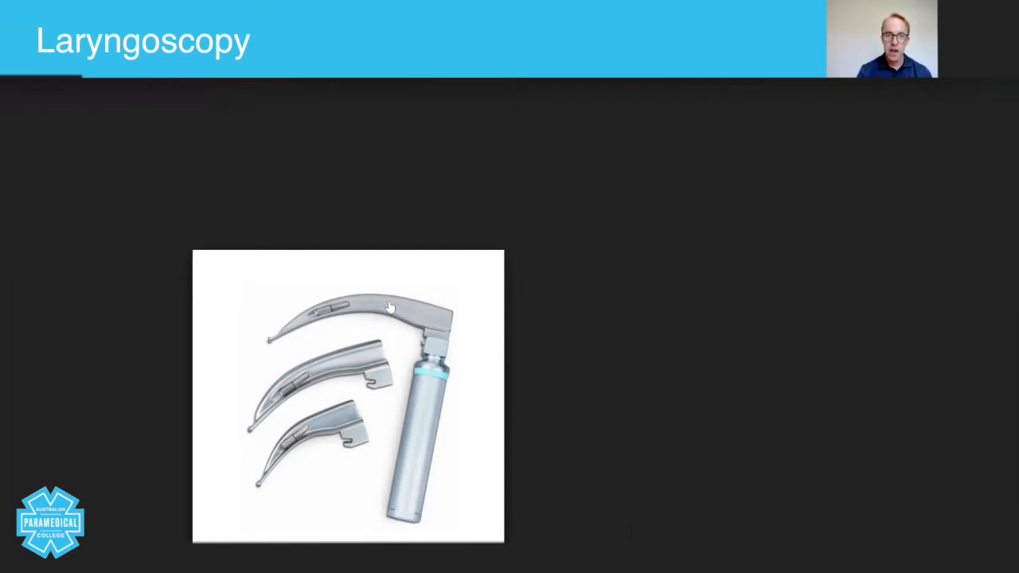
mouse_move(321, 330)
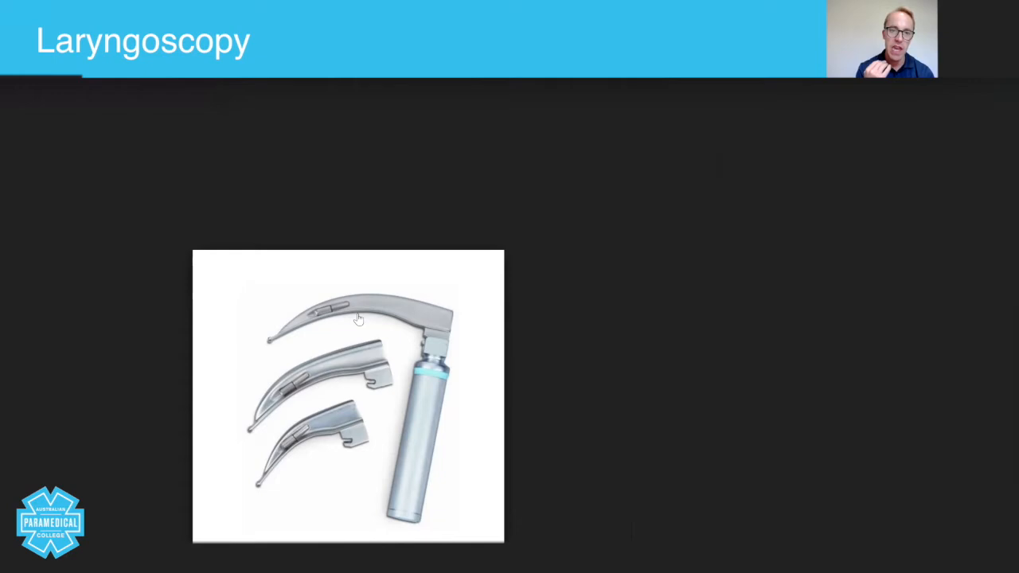
mouse_move(461, 337)
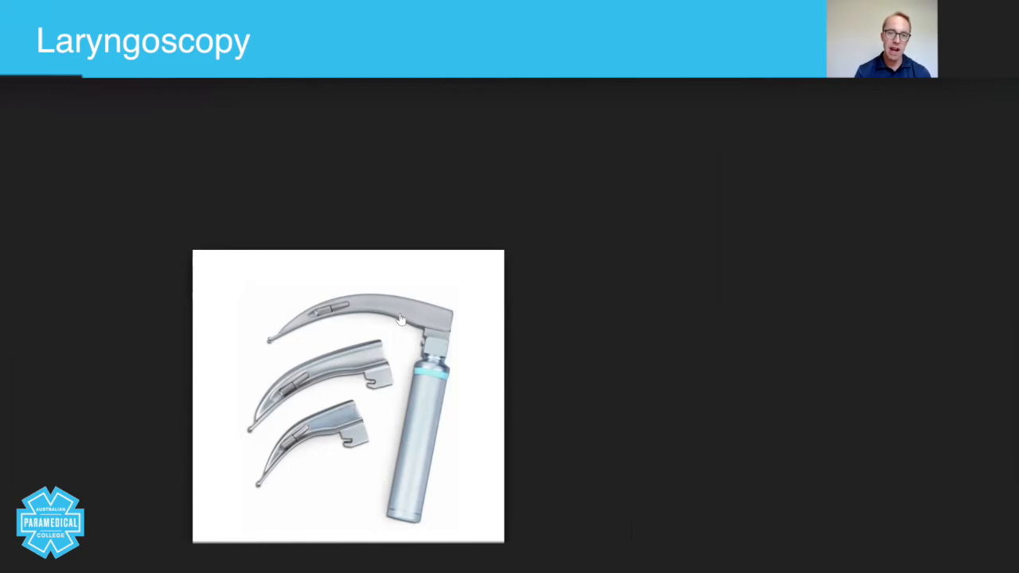
mouse_move(396, 421)
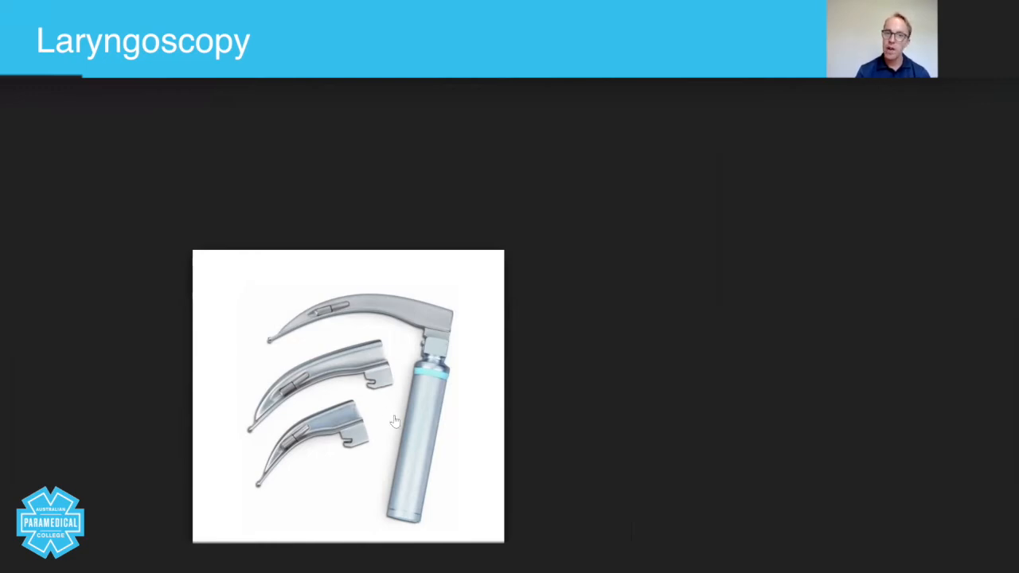
mouse_move(477, 447)
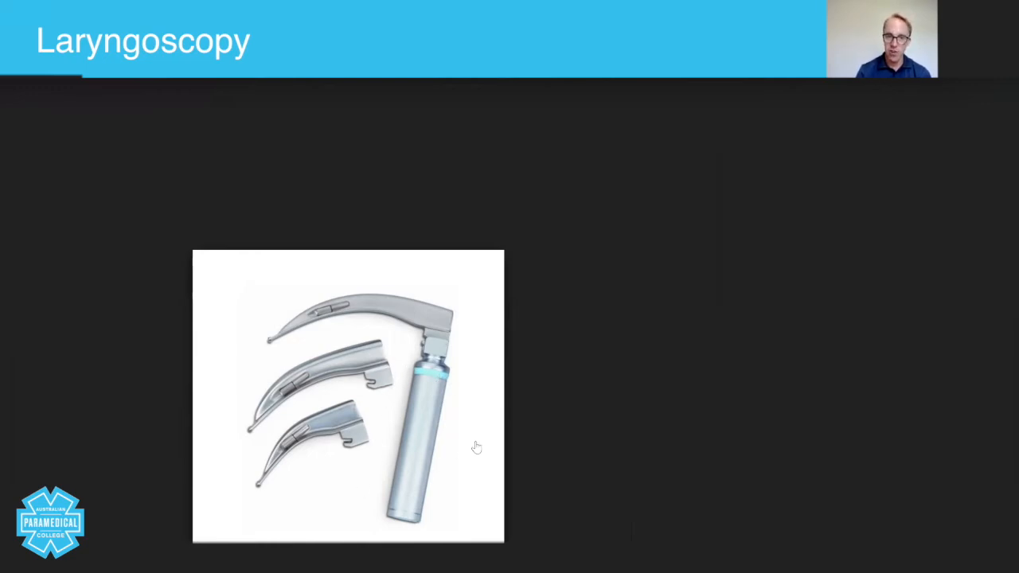
mouse_move(439, 333)
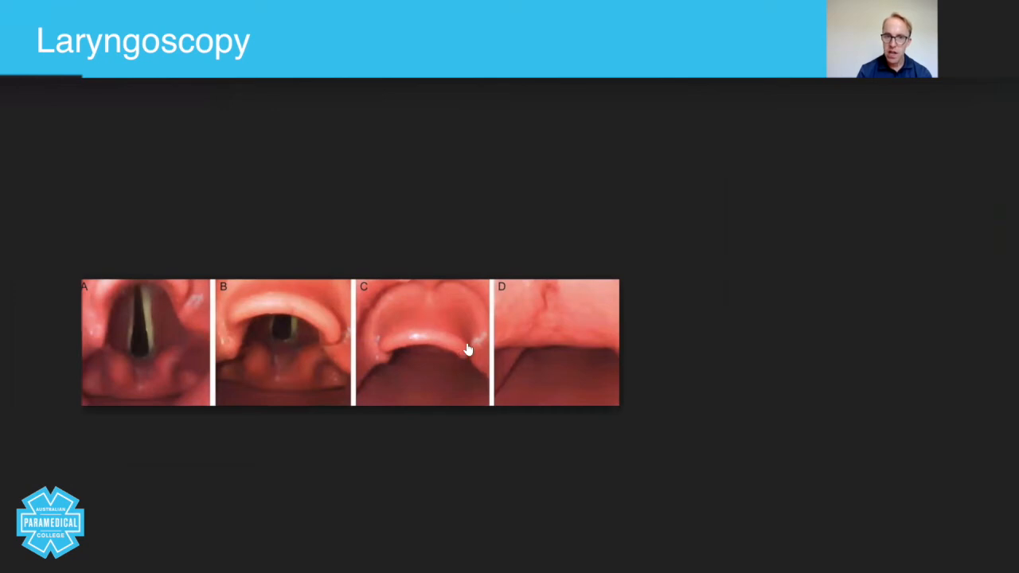
mouse_move(422, 312)
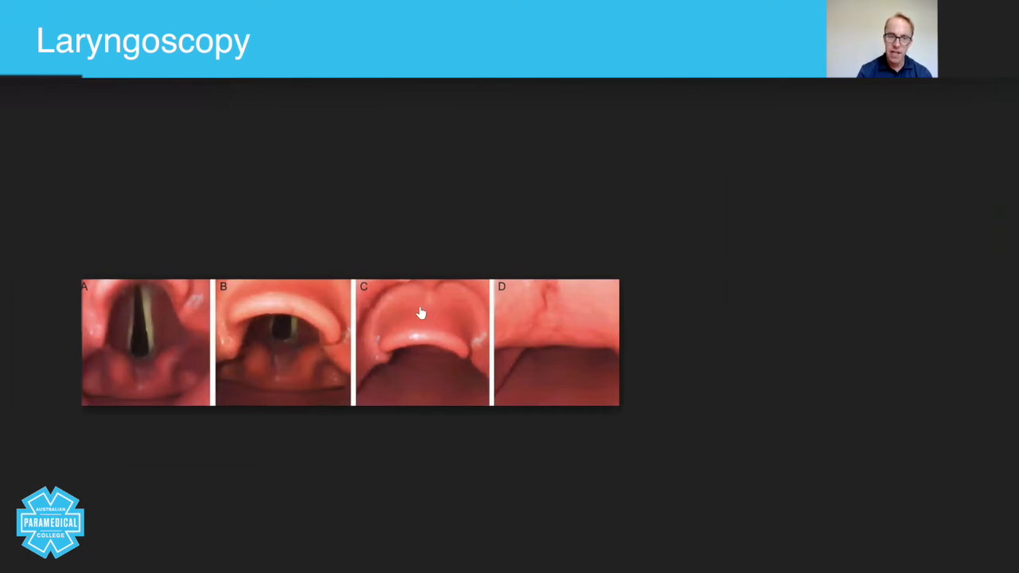
mouse_move(428, 316)
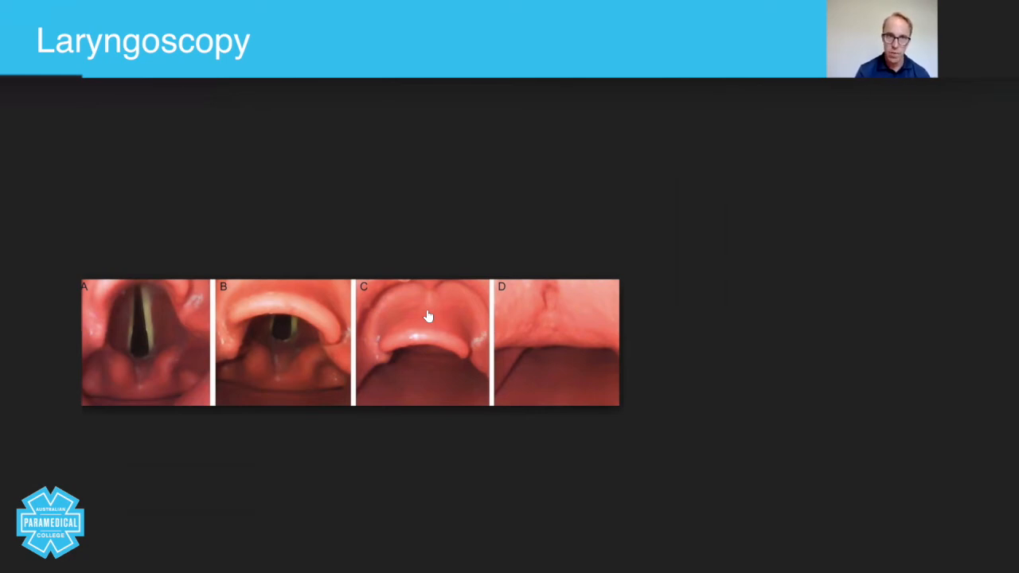
mouse_move(116, 346)
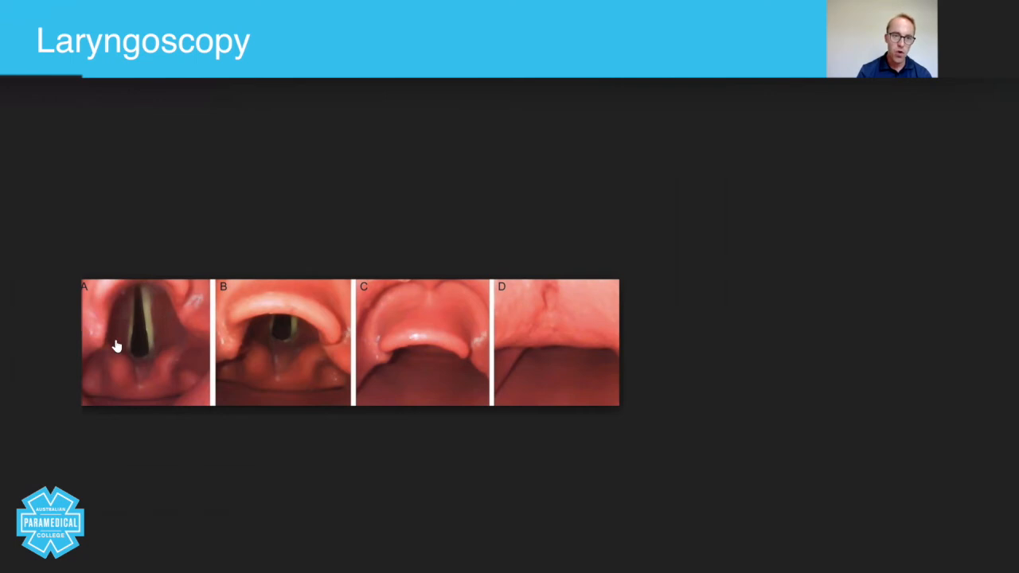
mouse_move(140, 289)
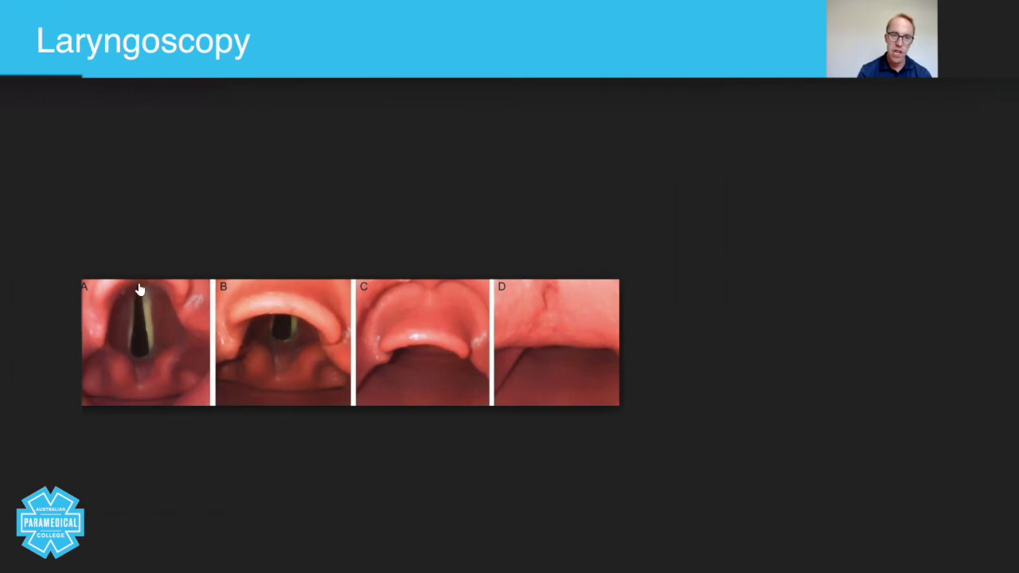